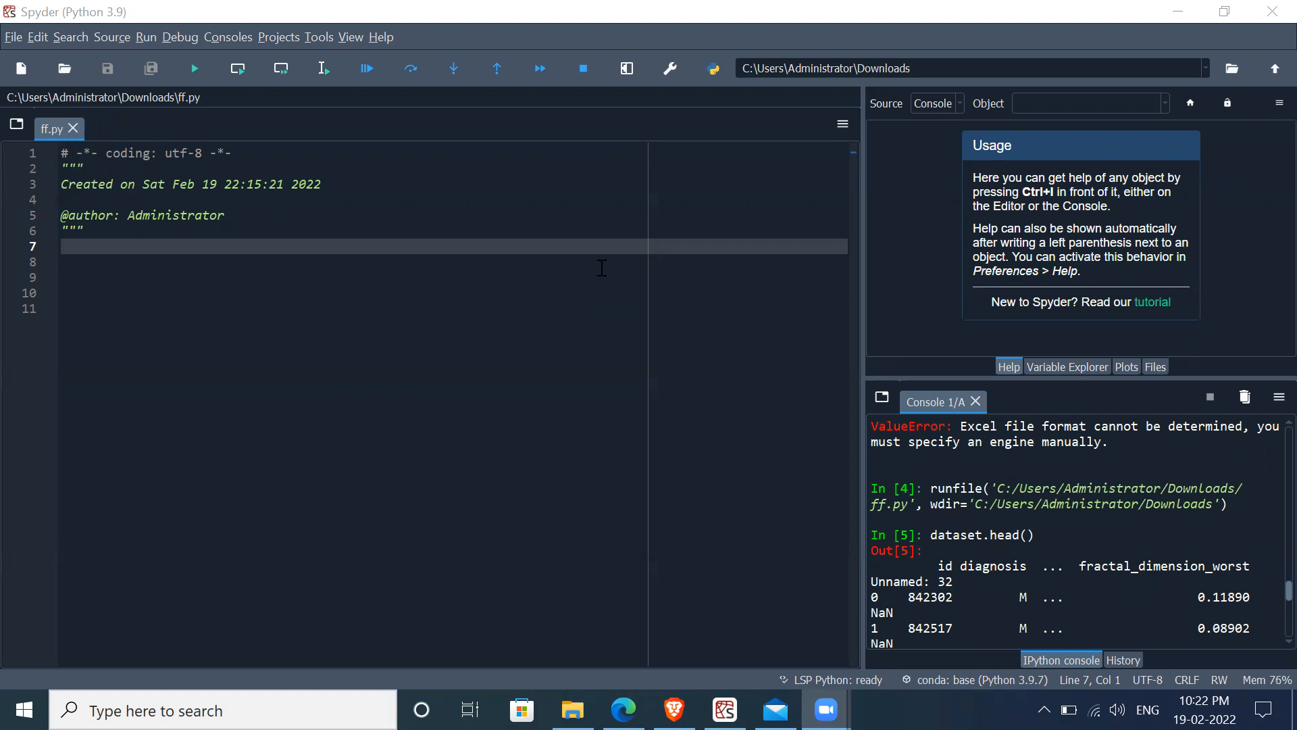
mouse_move(534, 254)
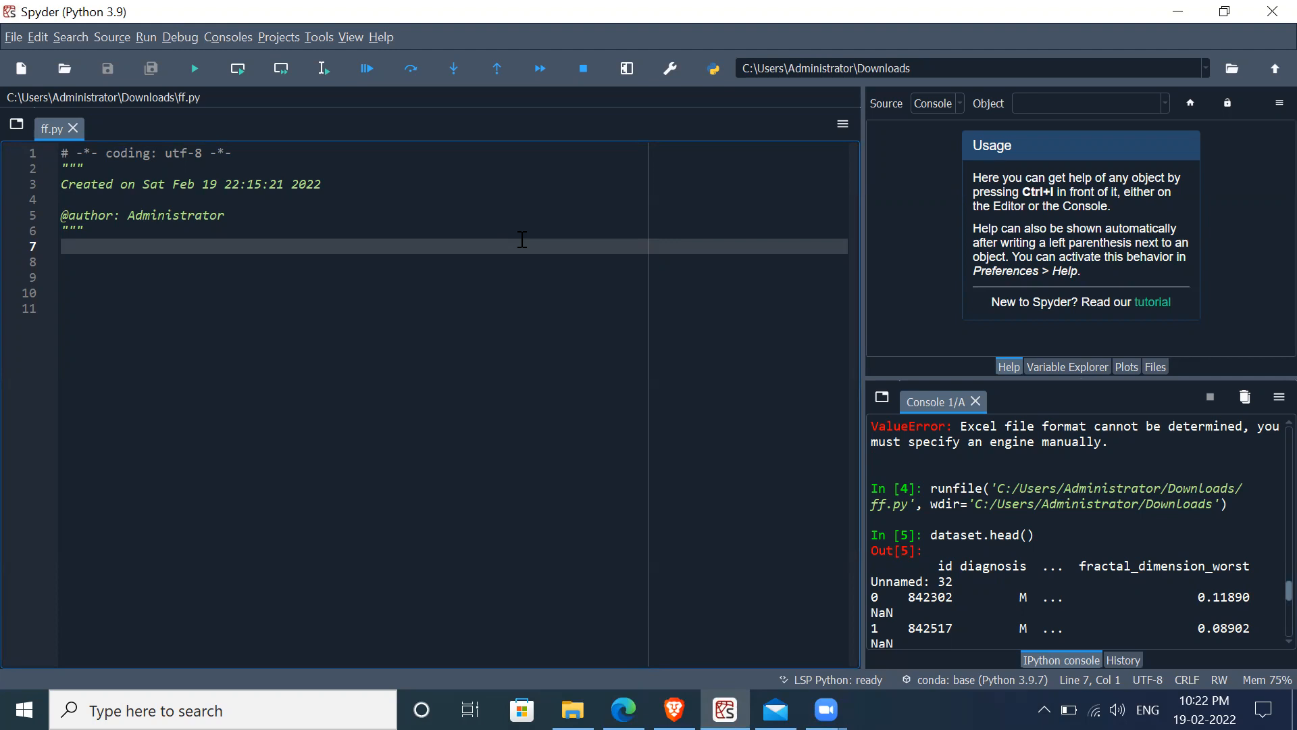
Step: Add 'import pandas as pd' and 'dataset= pd.read_csv("")' to ff.py
text(import pa)
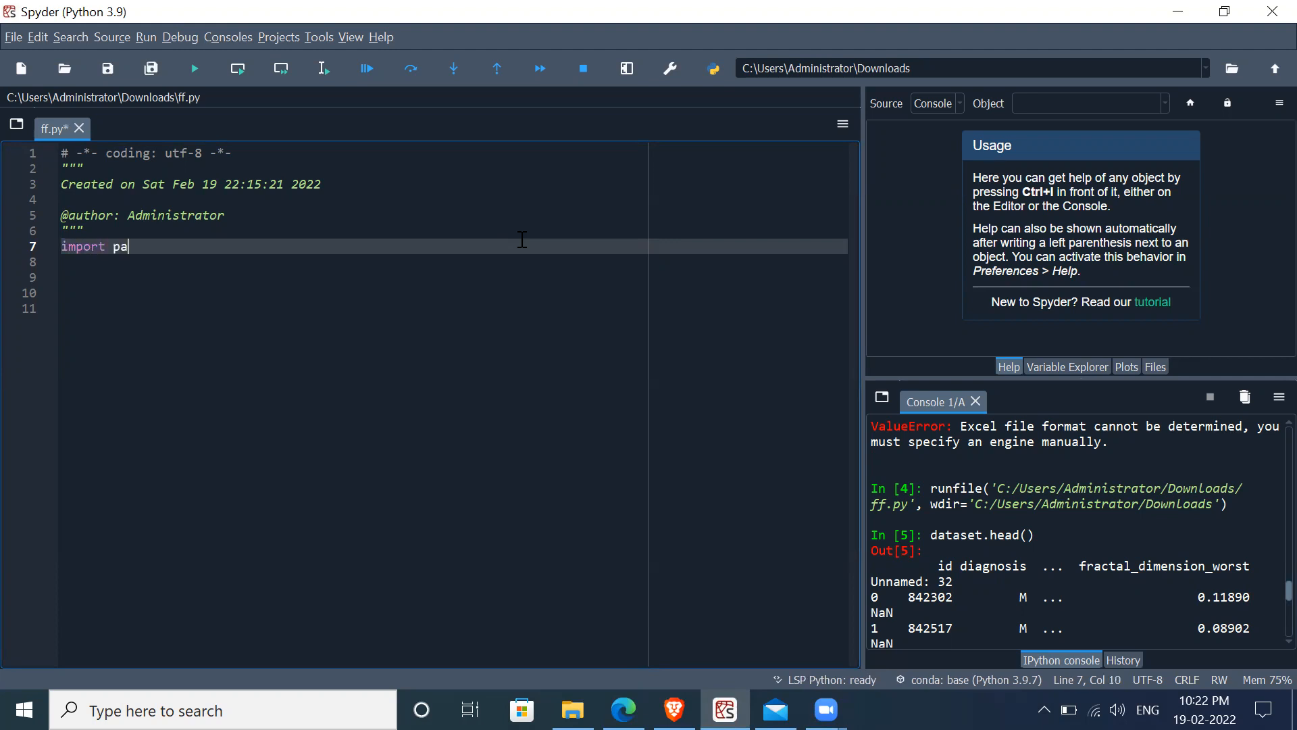
text(ndas as p)
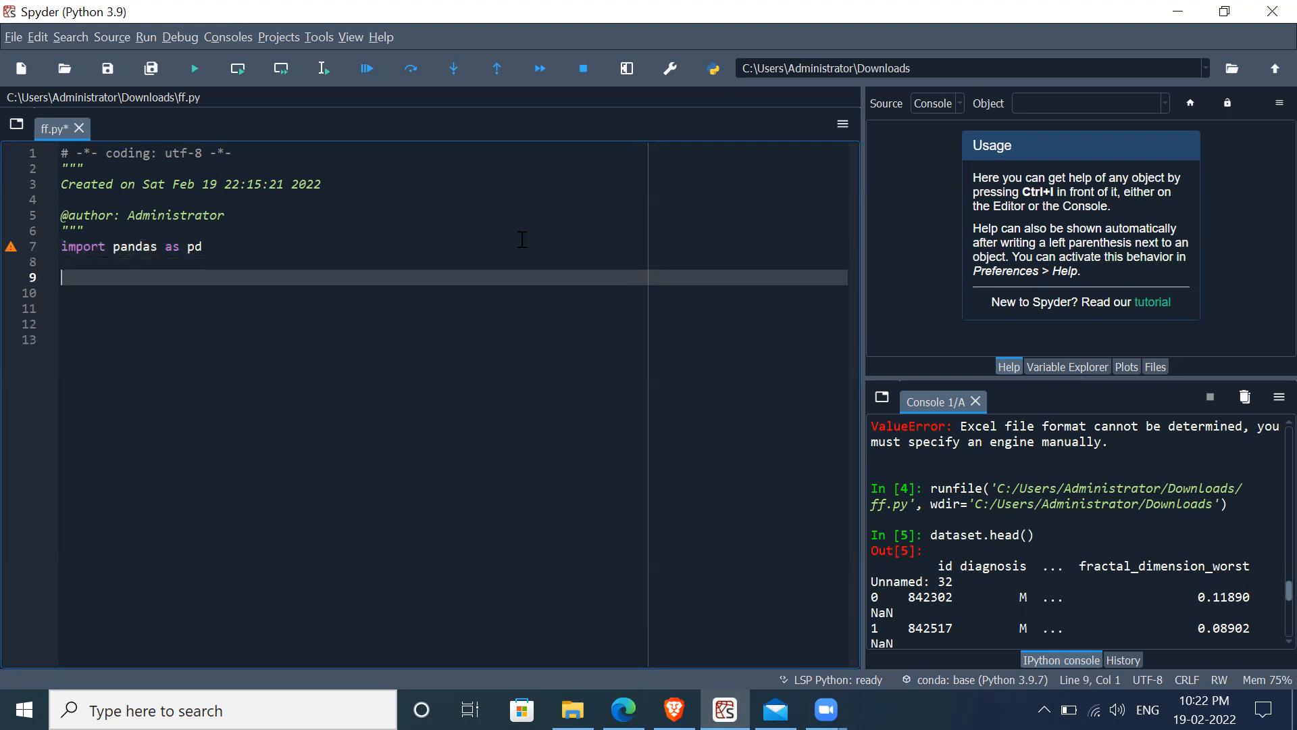
text(dataset=)
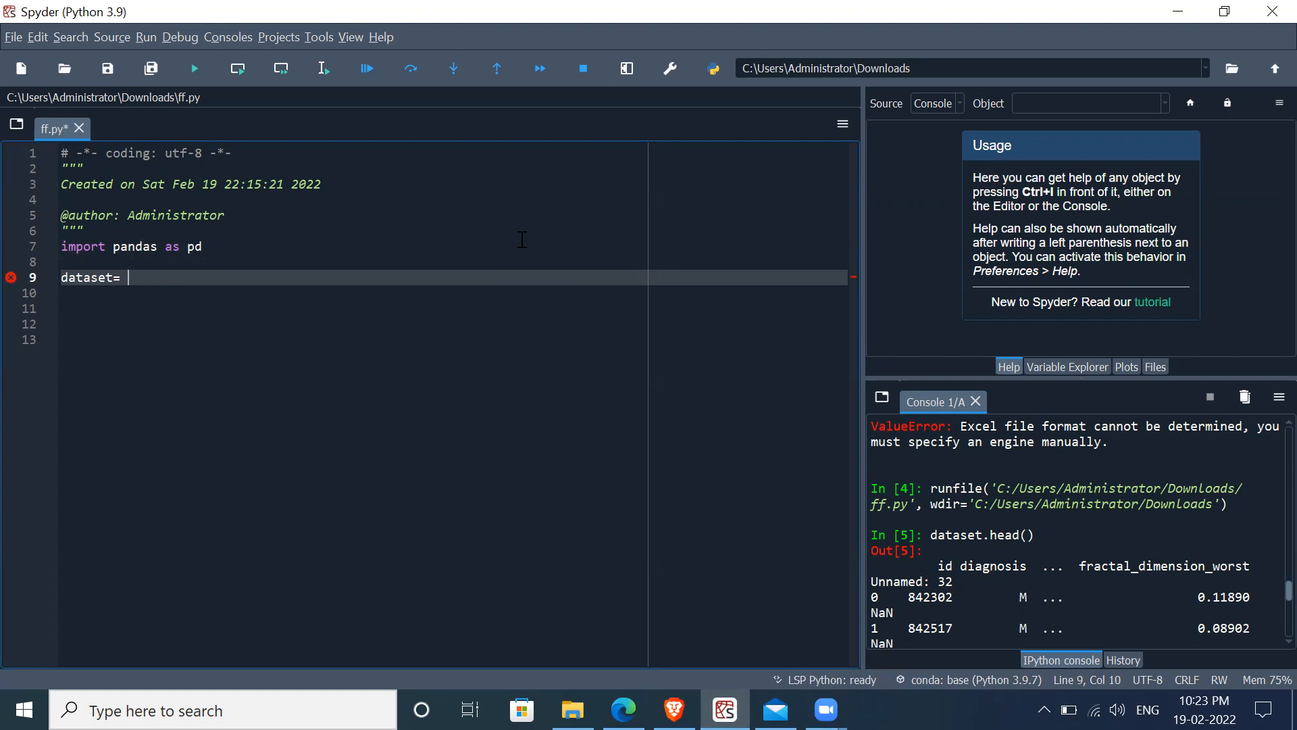
text(pd.)
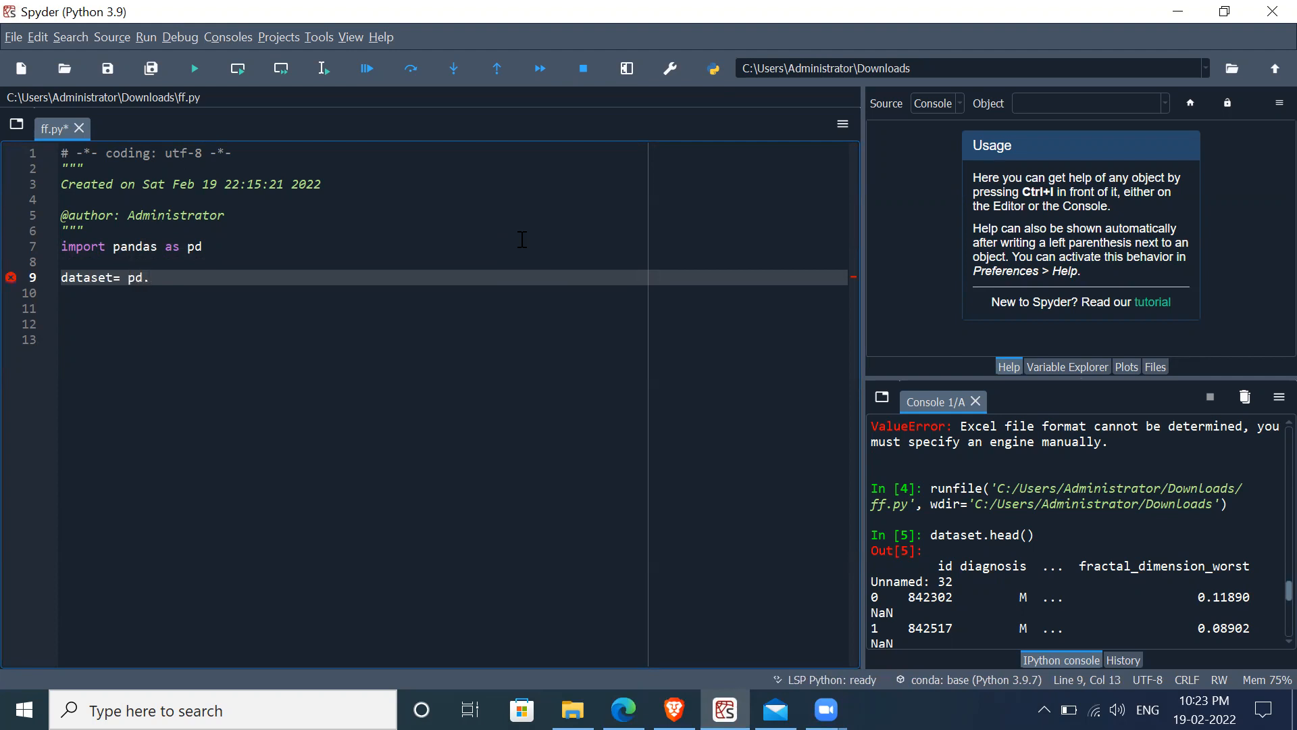
text(read)
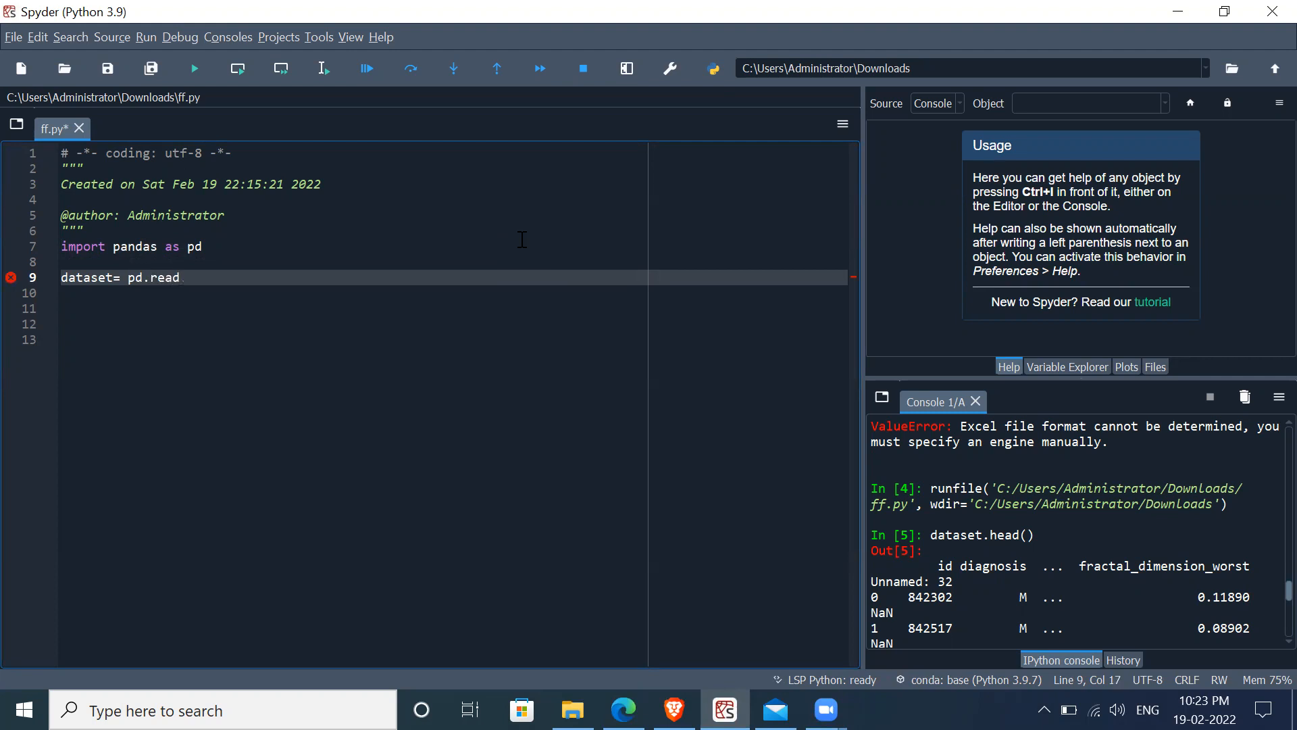
text(_csv()
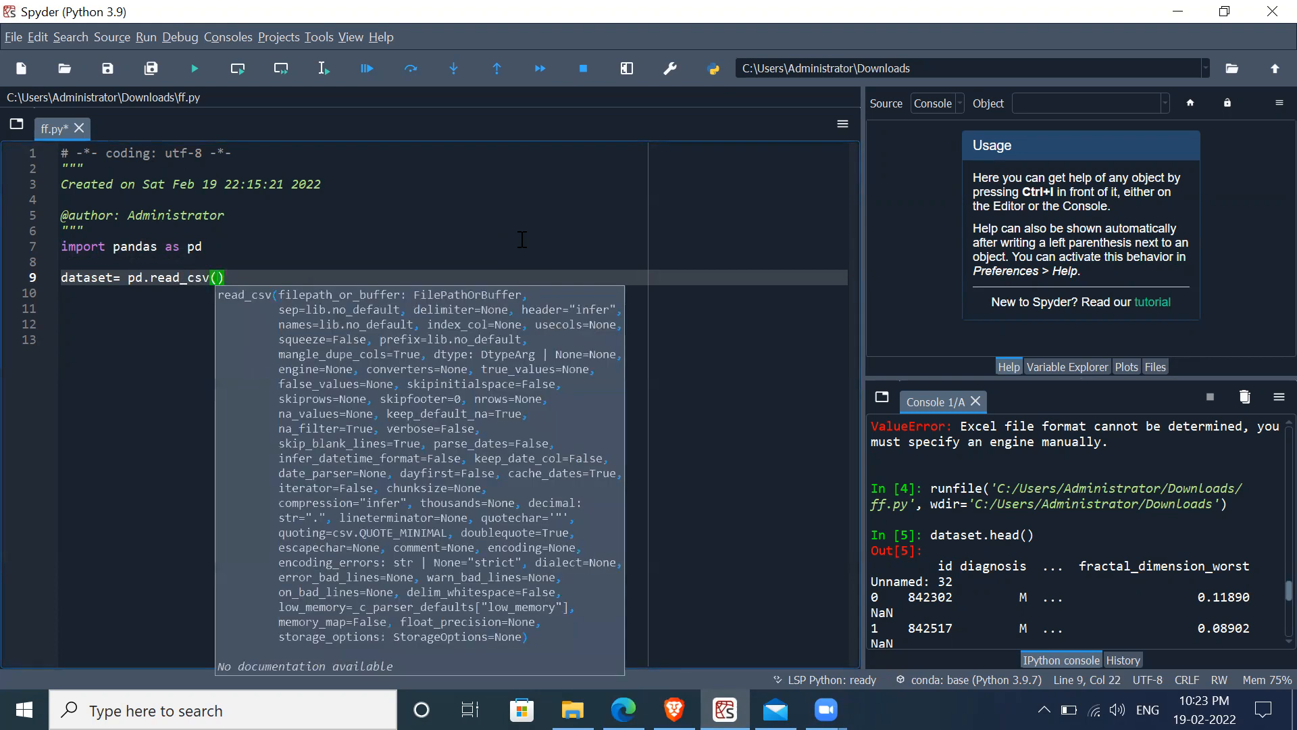
text("")
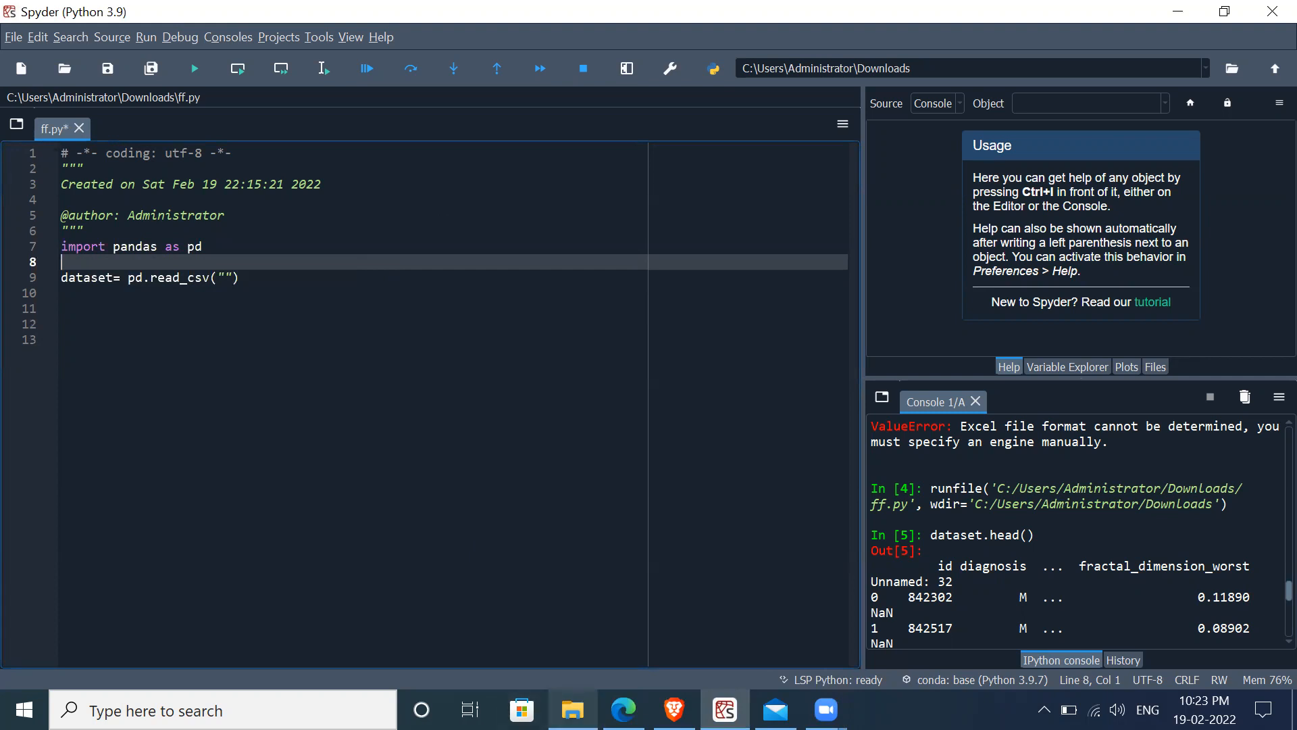
Step: Copy the Downloads folder location from the data - wisconsin file's Properties in File Explorer
click(571, 710)
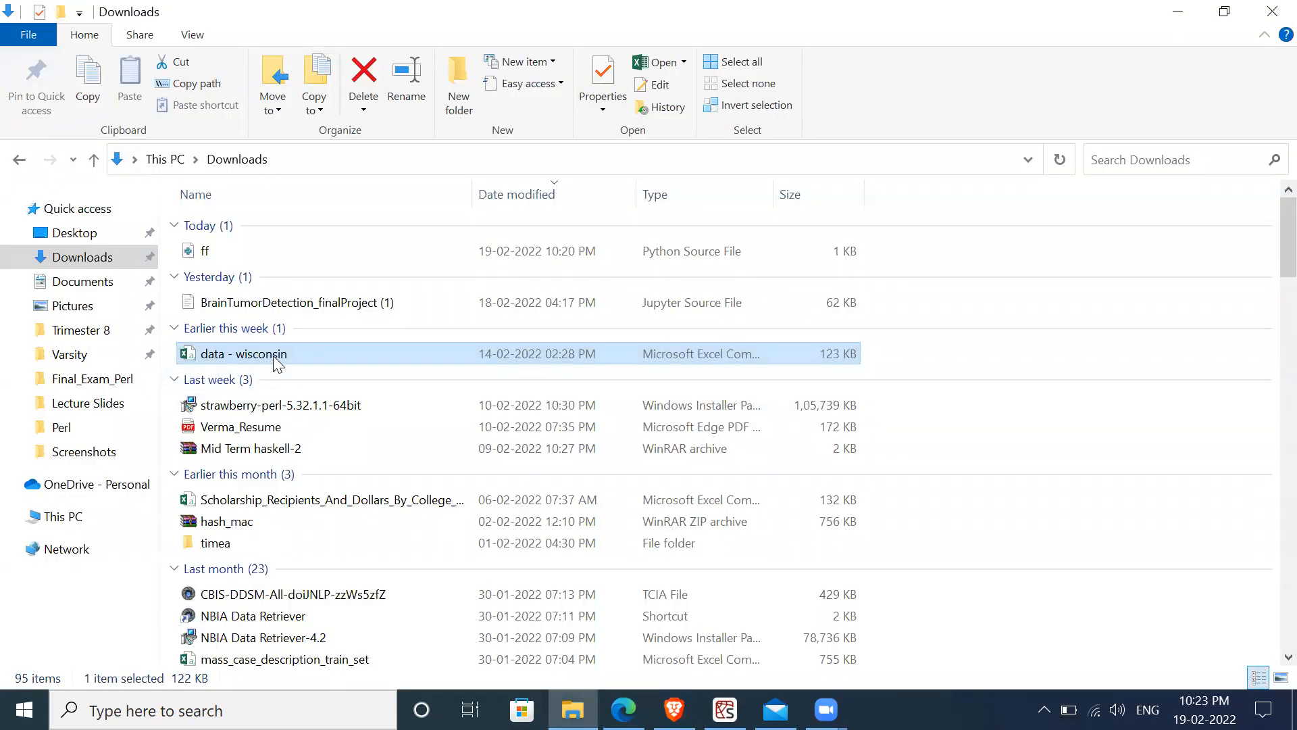
mouse_move(358, 366)
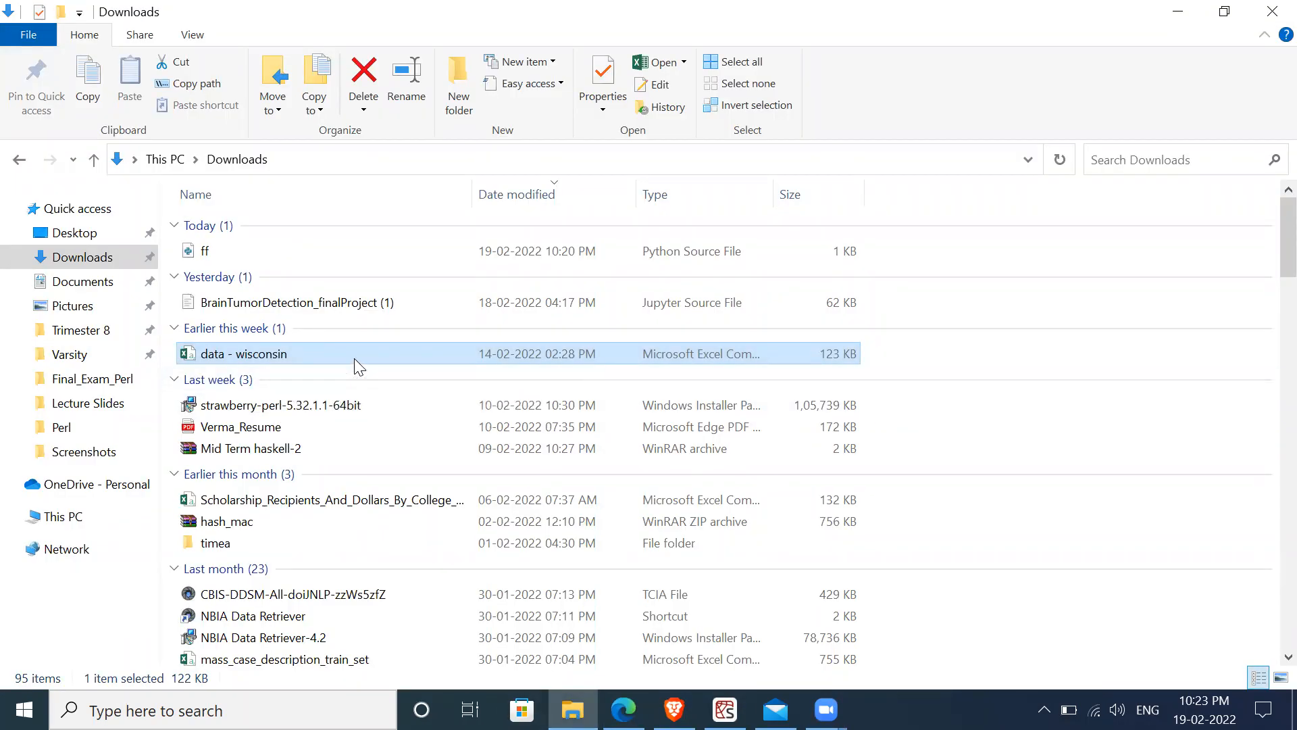
right_click(243, 354)
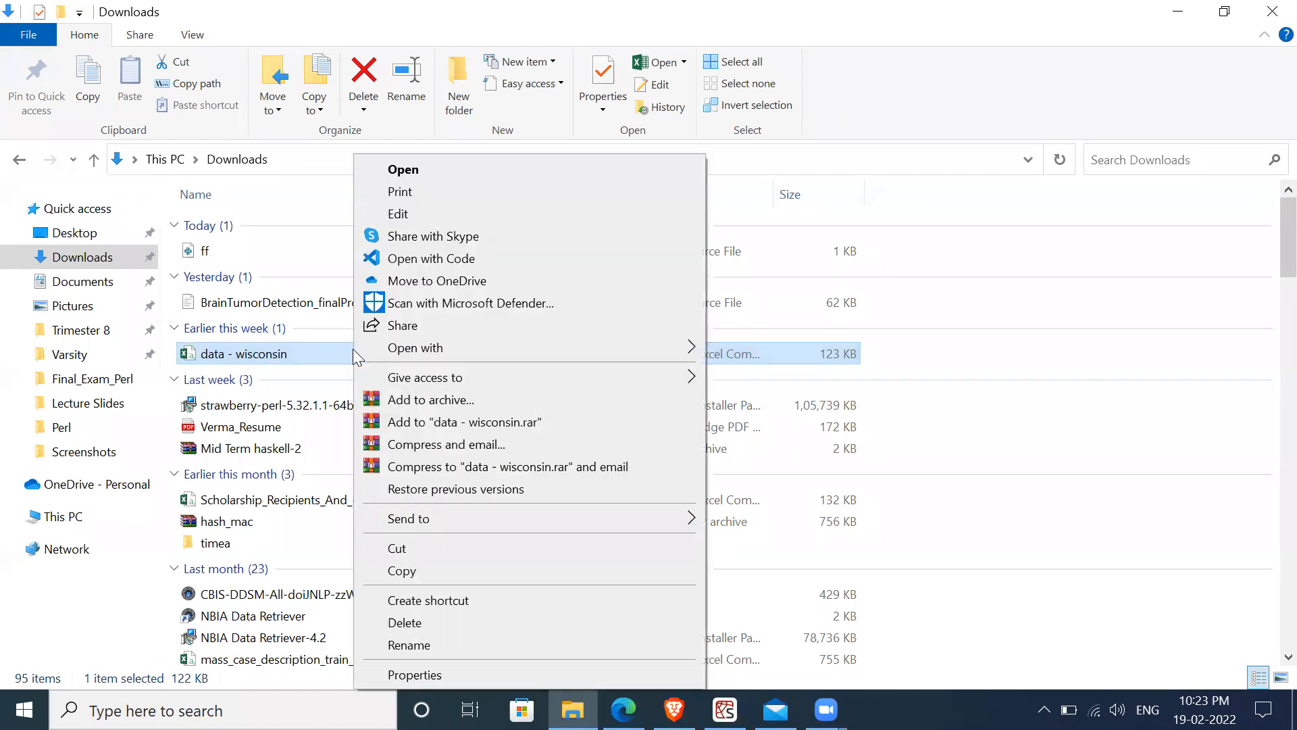
mouse_move(468, 674)
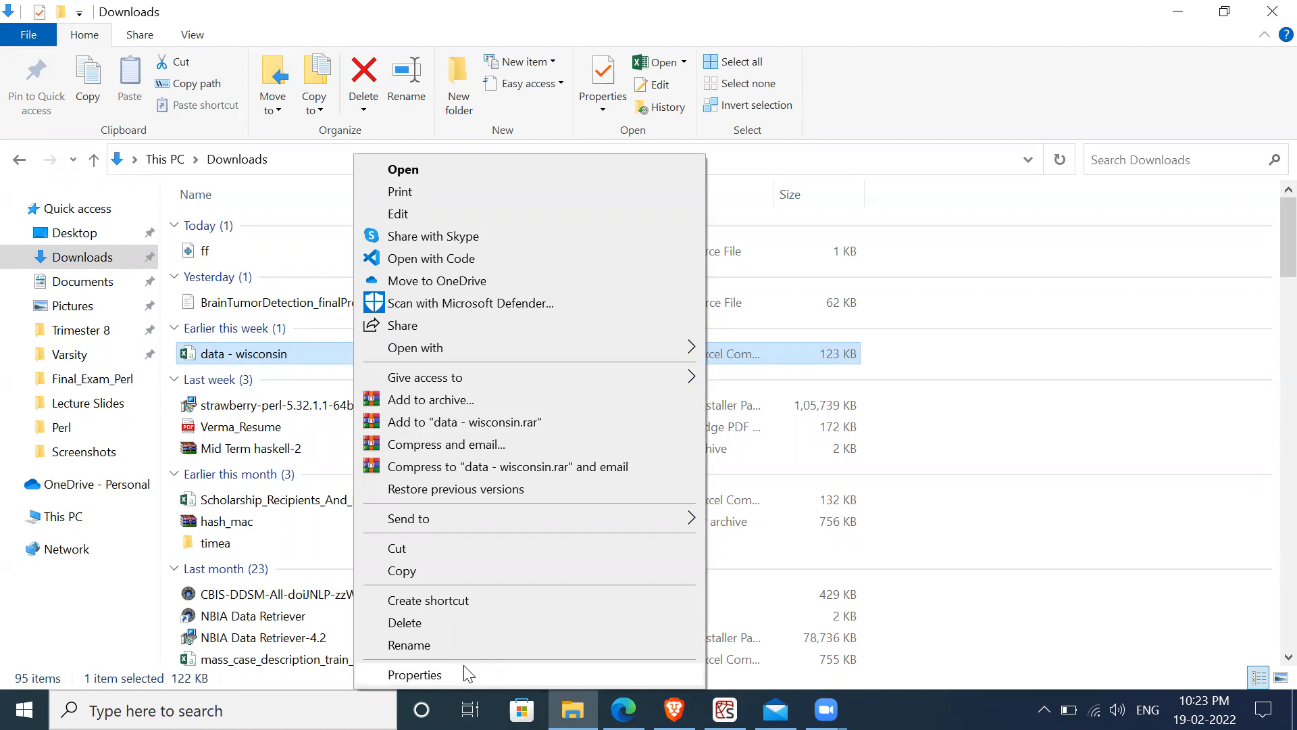
click(414, 675)
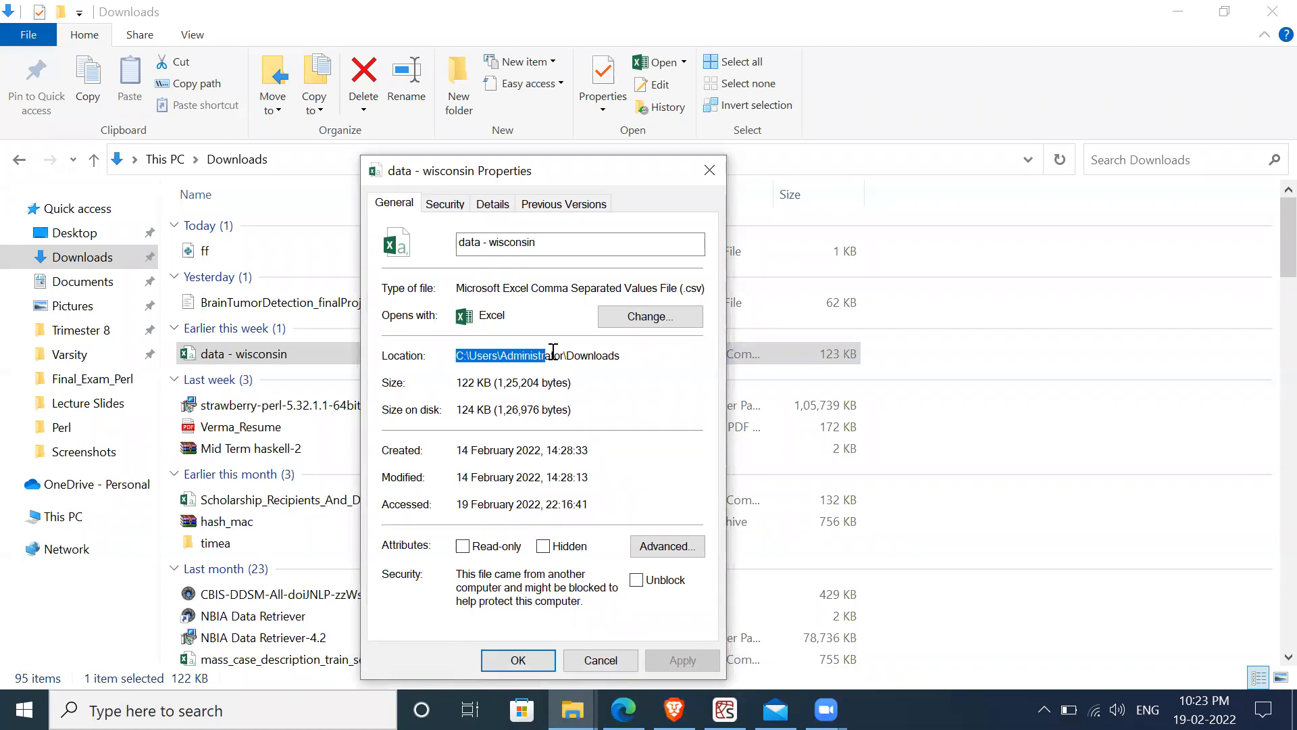
double_click(538, 354)
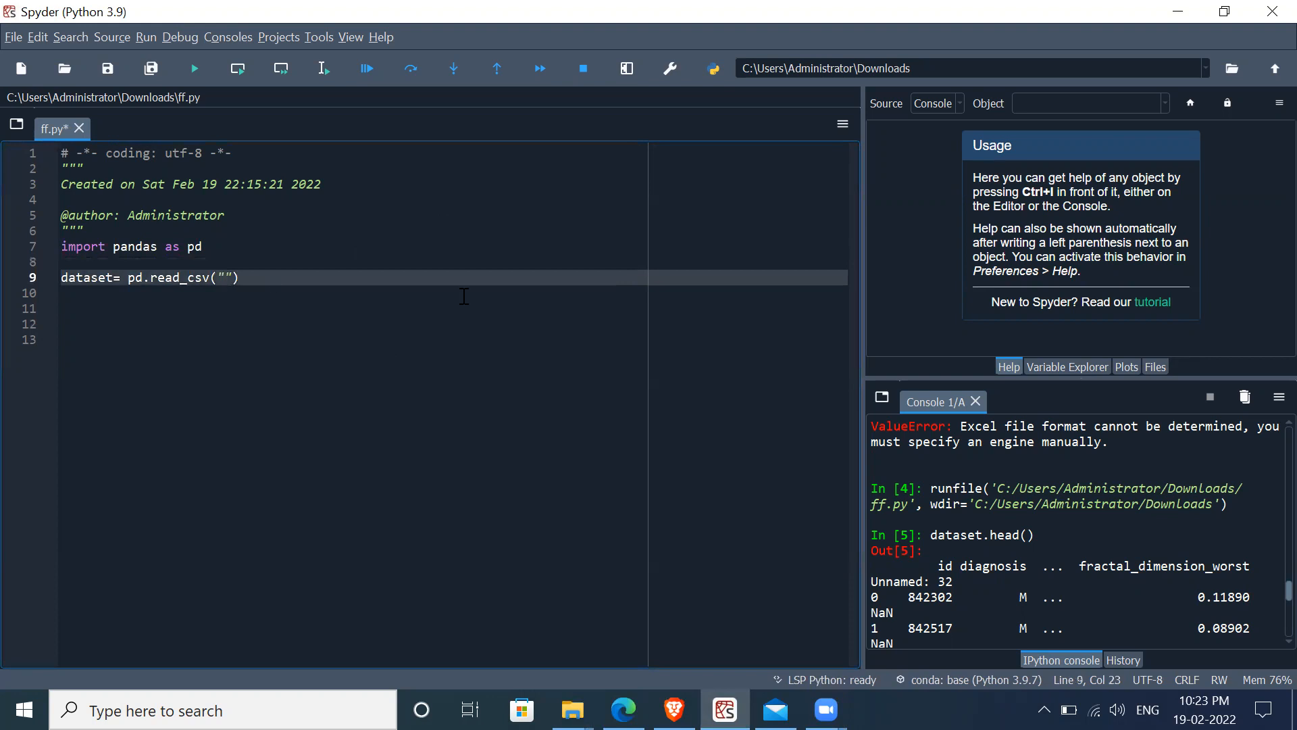
Step: Paste the path into read_csv as '/Users/Administrator/Downloads/data - wisconsin.' with forward slashes
text(C:\Users\Administrator\Downloads)
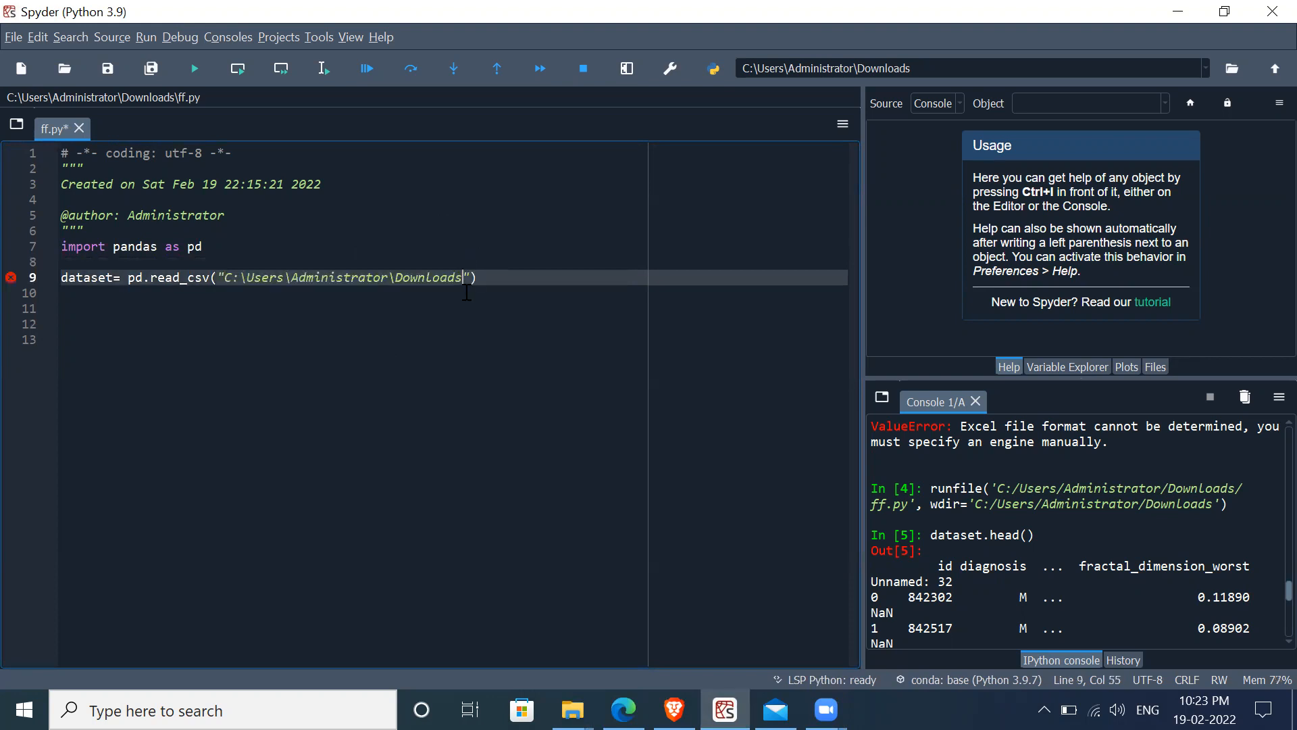
click(248, 277)
text(/)
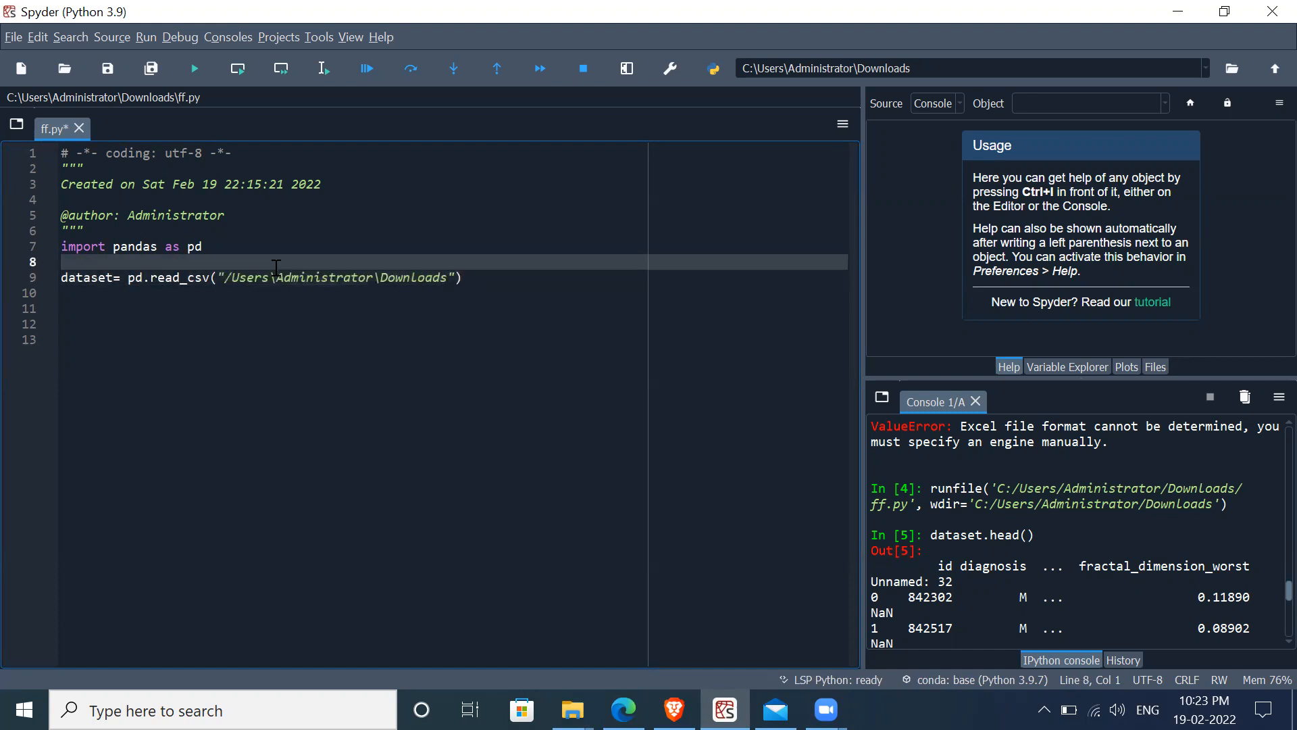
click(279, 277)
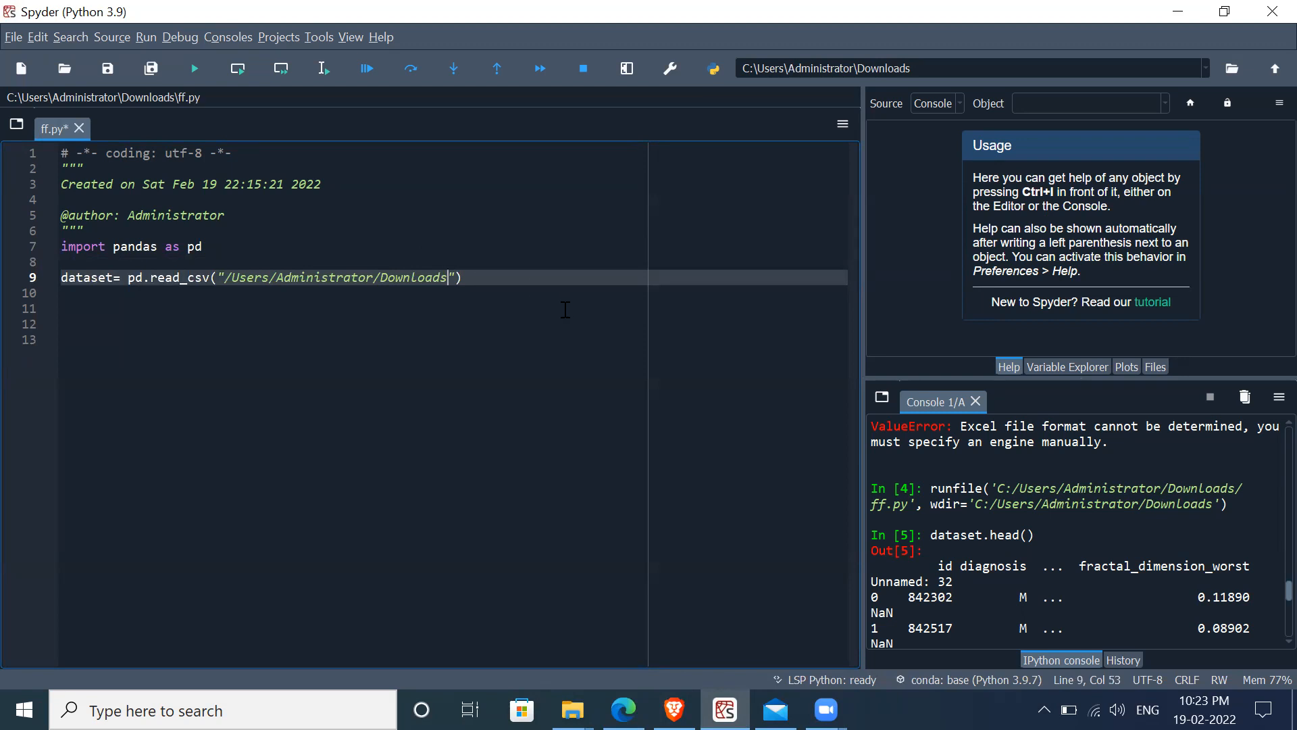
text(data - wisconsin.)
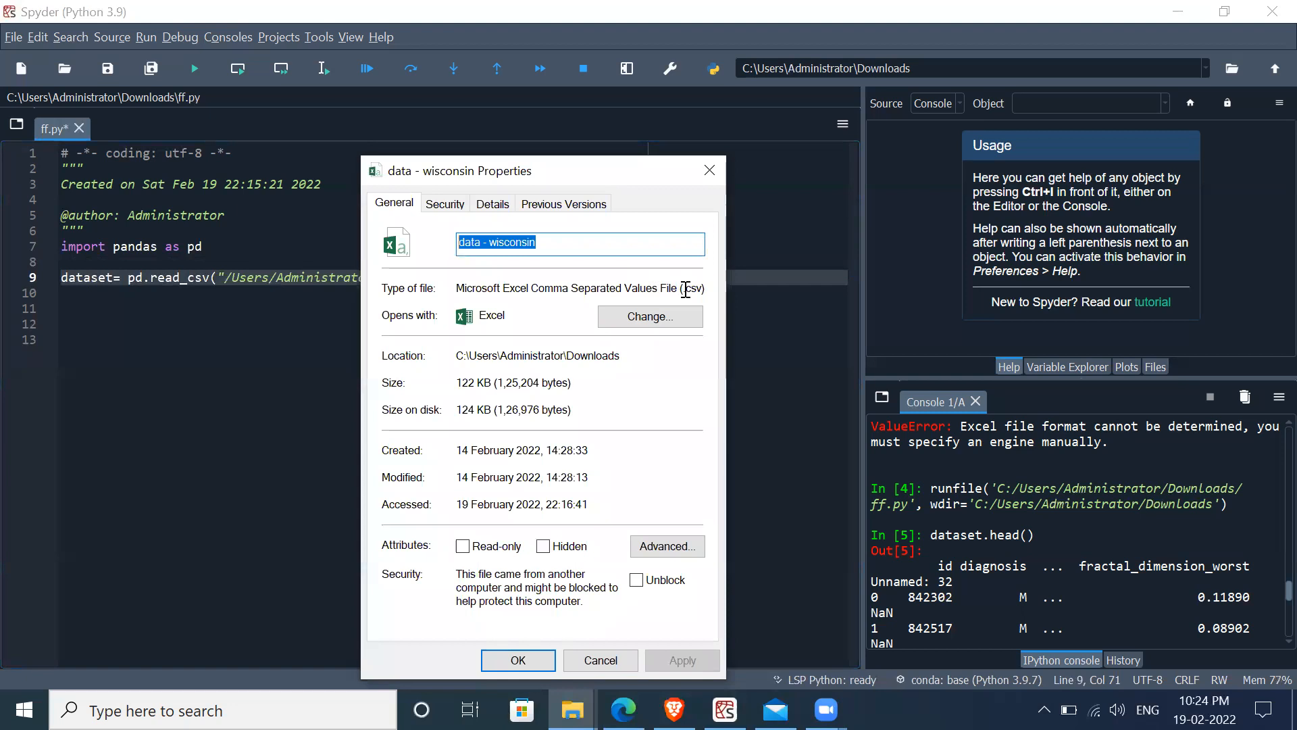
Step: Confirm the .csv file type and complete the path as 'data - wisconsin.csv'
click(695, 287)
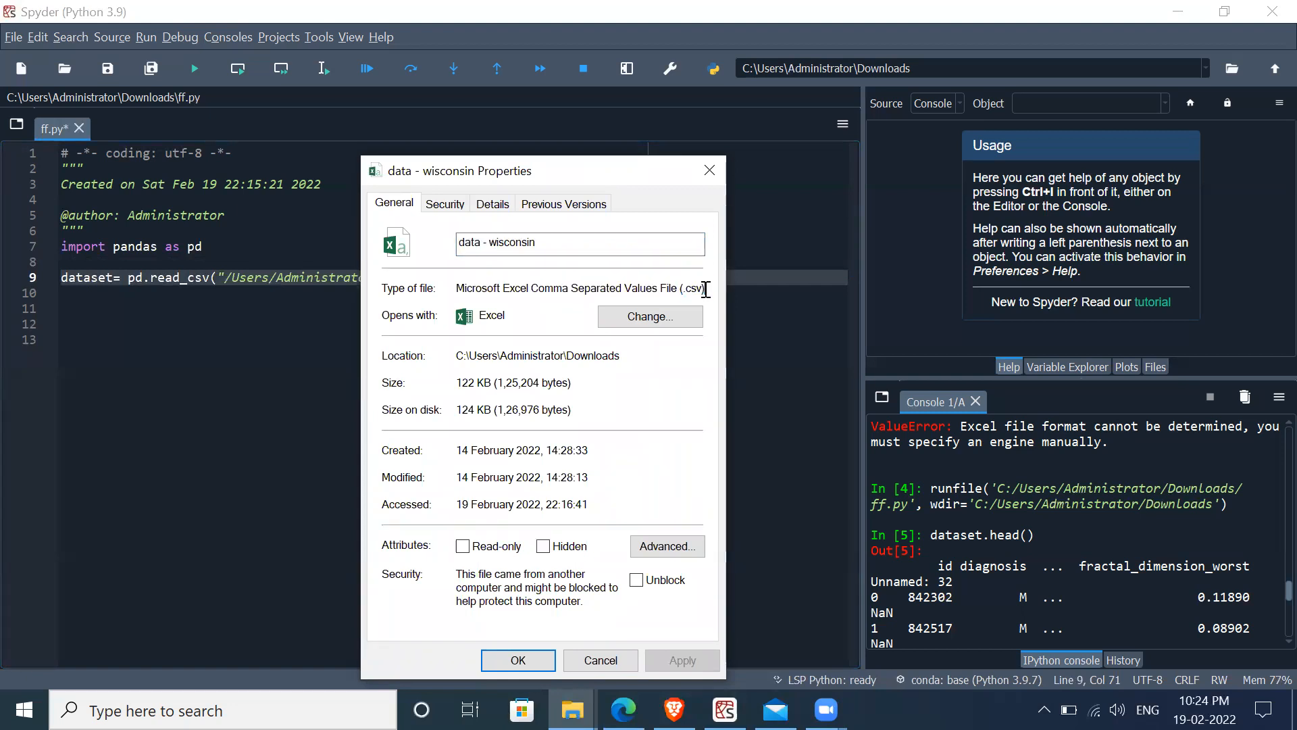
click(600, 660)
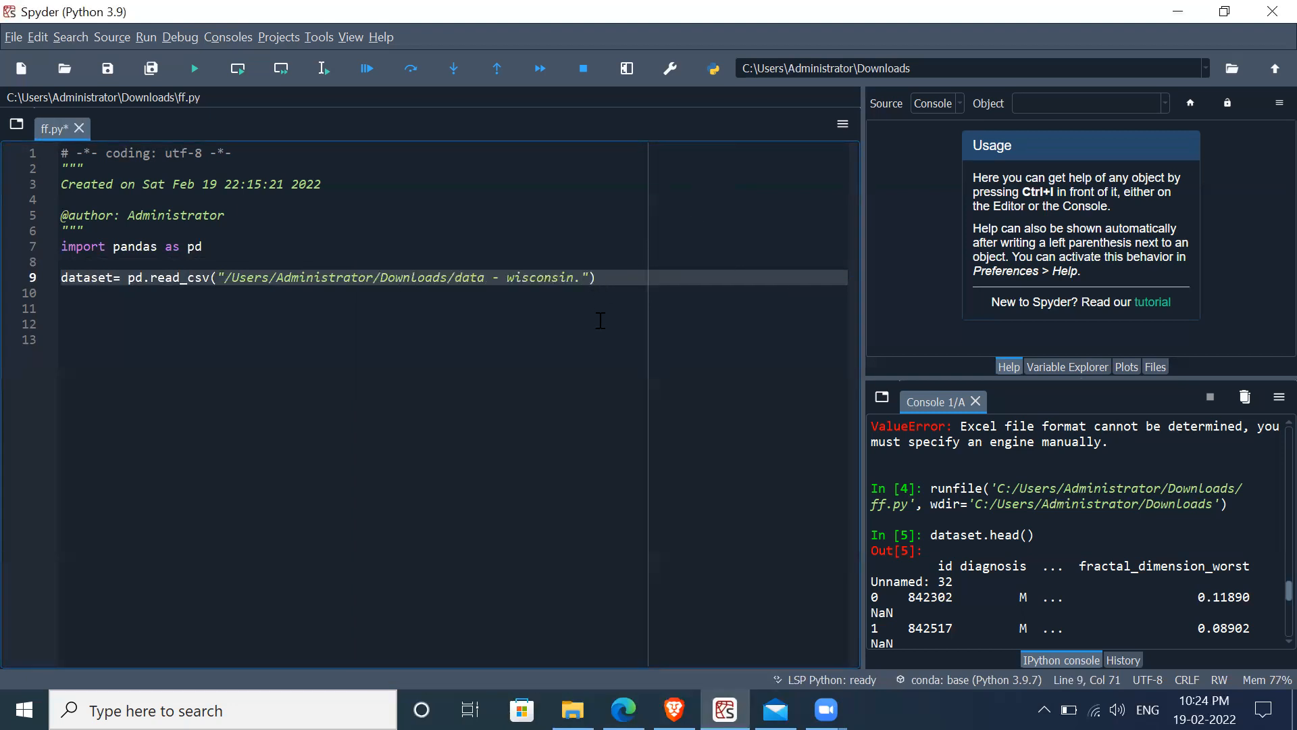
text(.csv)
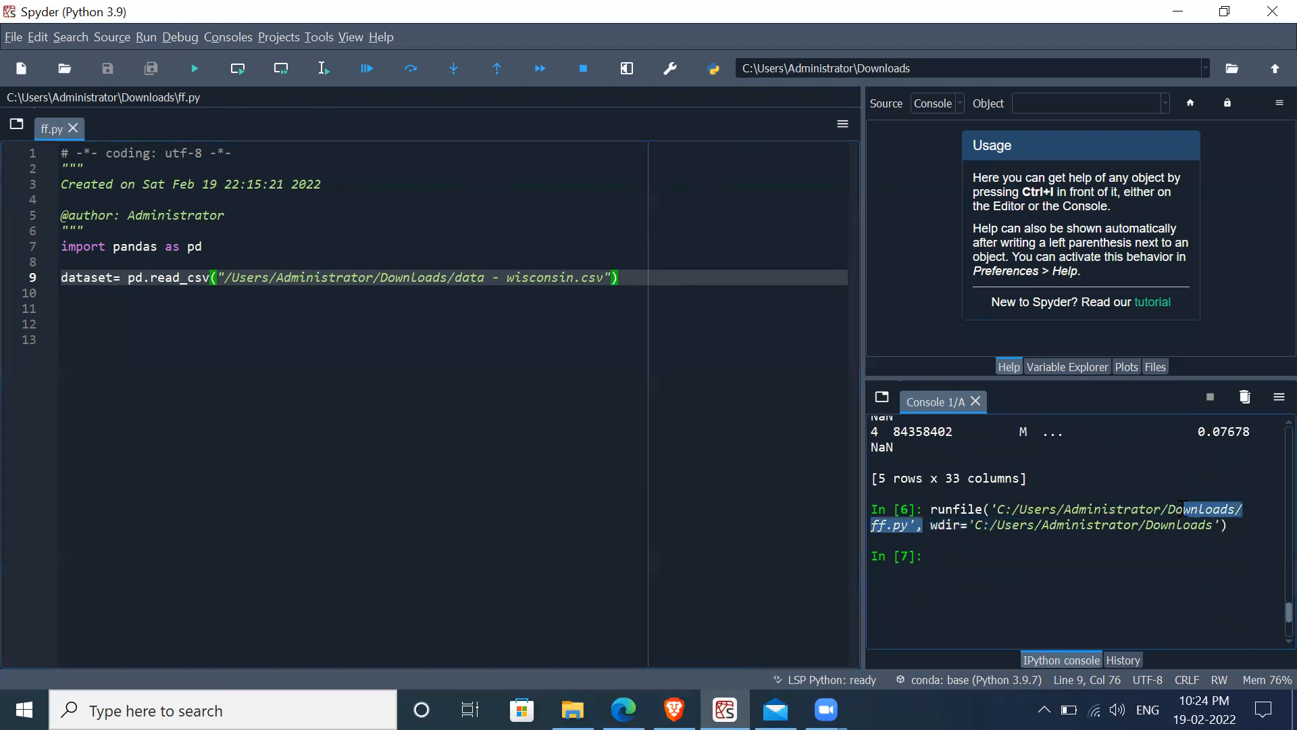
Step: Run dataset.head() in the IPython console and scroll through the 5-row output
click(935, 556)
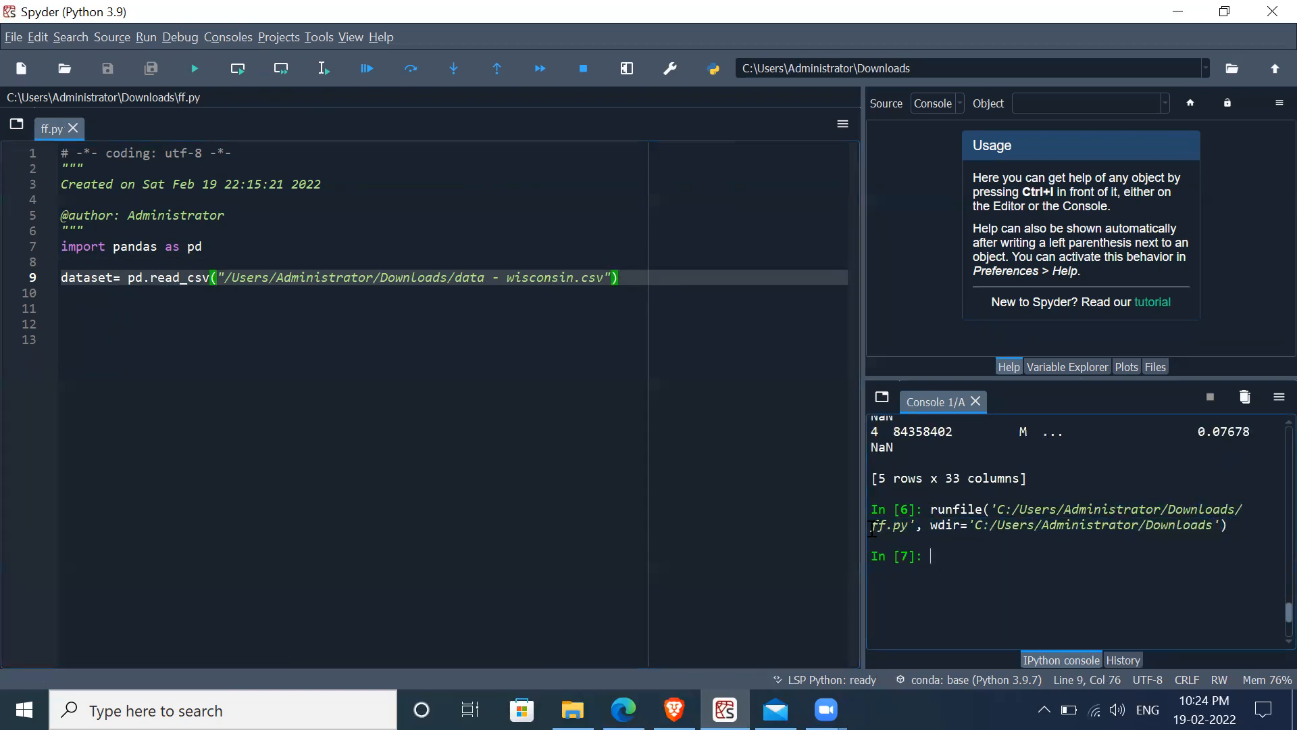
mouse_move(823, 406)
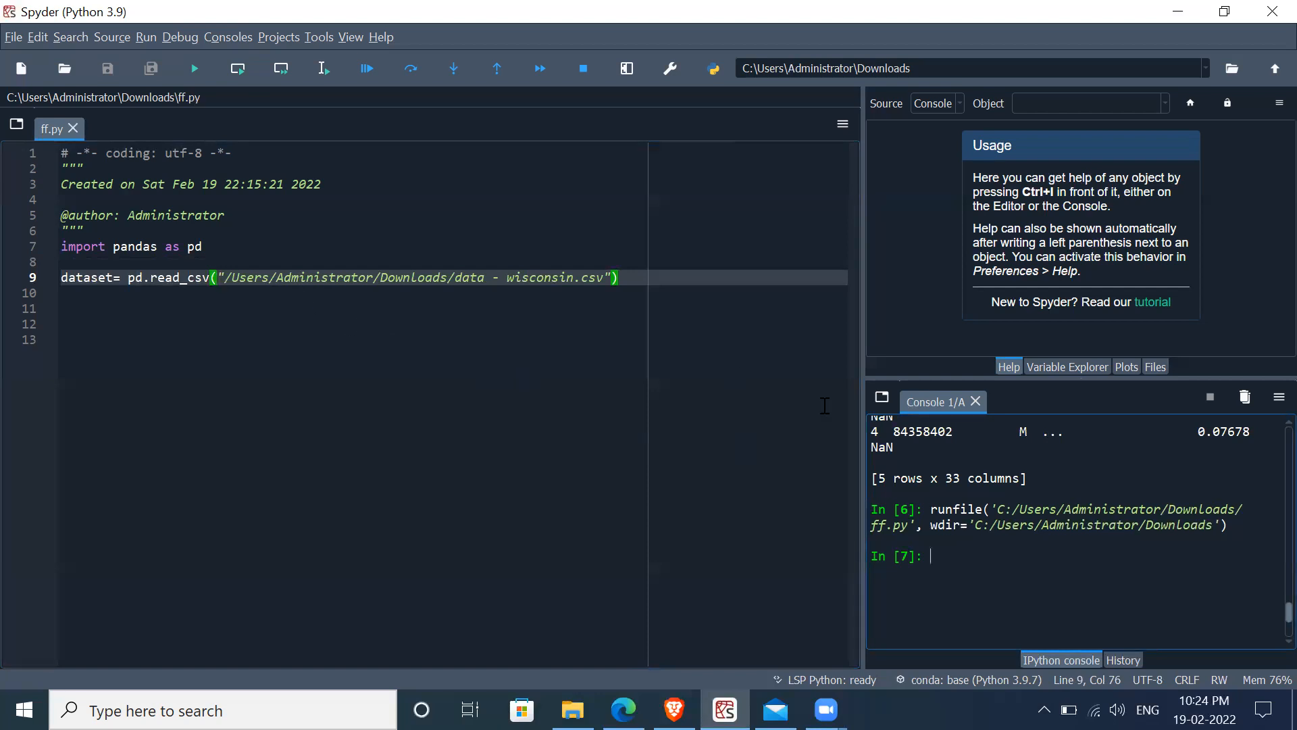
mouse_move(957, 556)
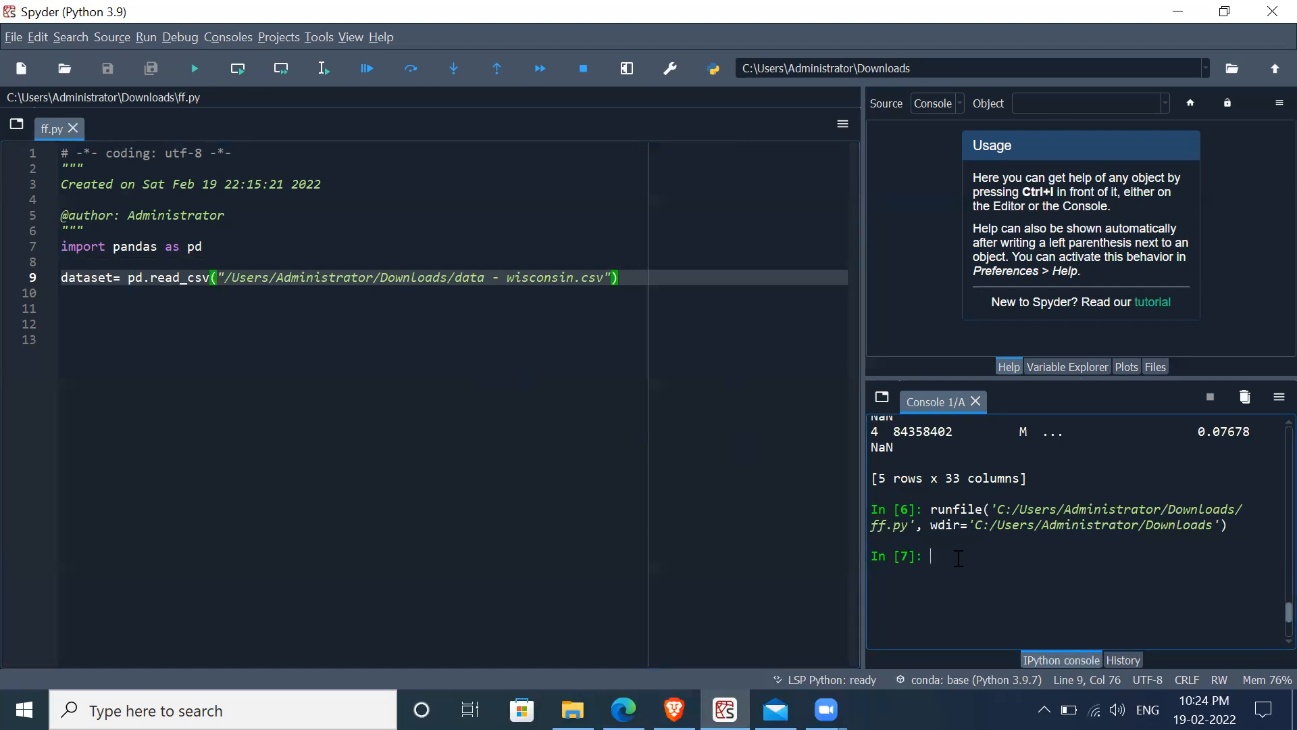
text(dataset.head)
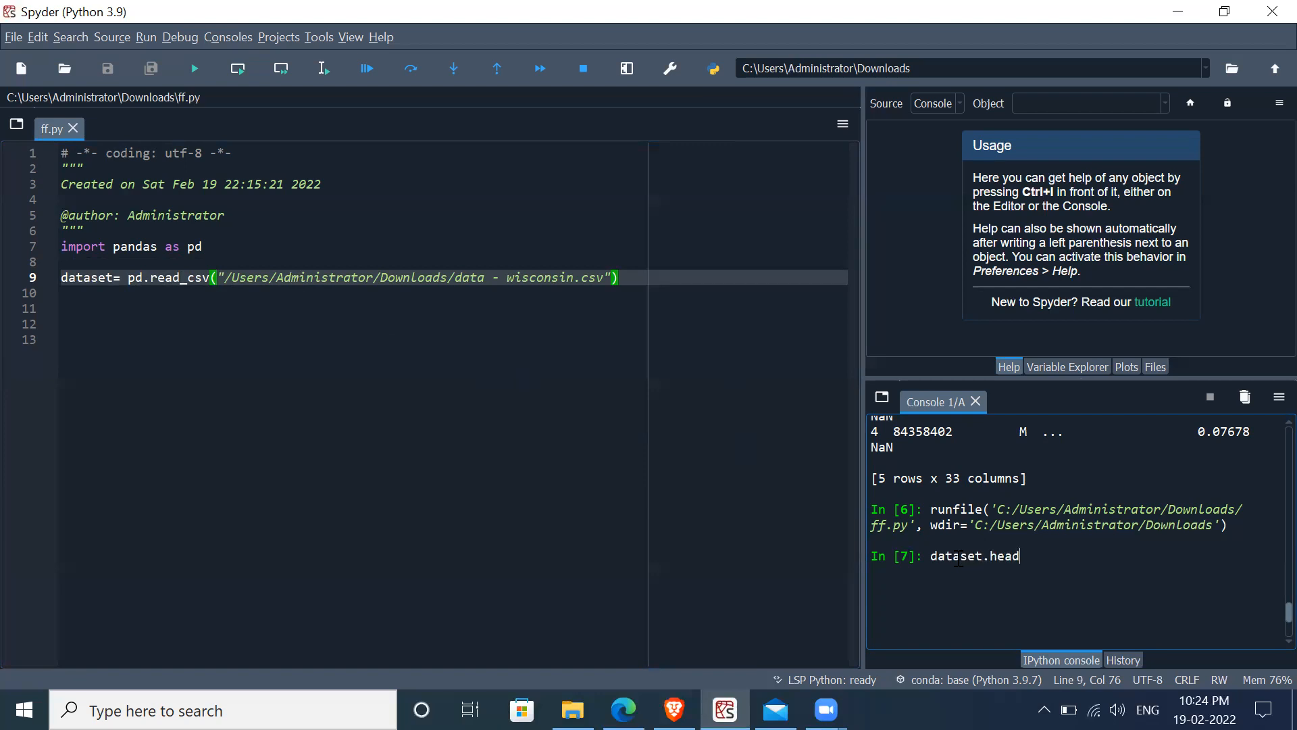
text(())
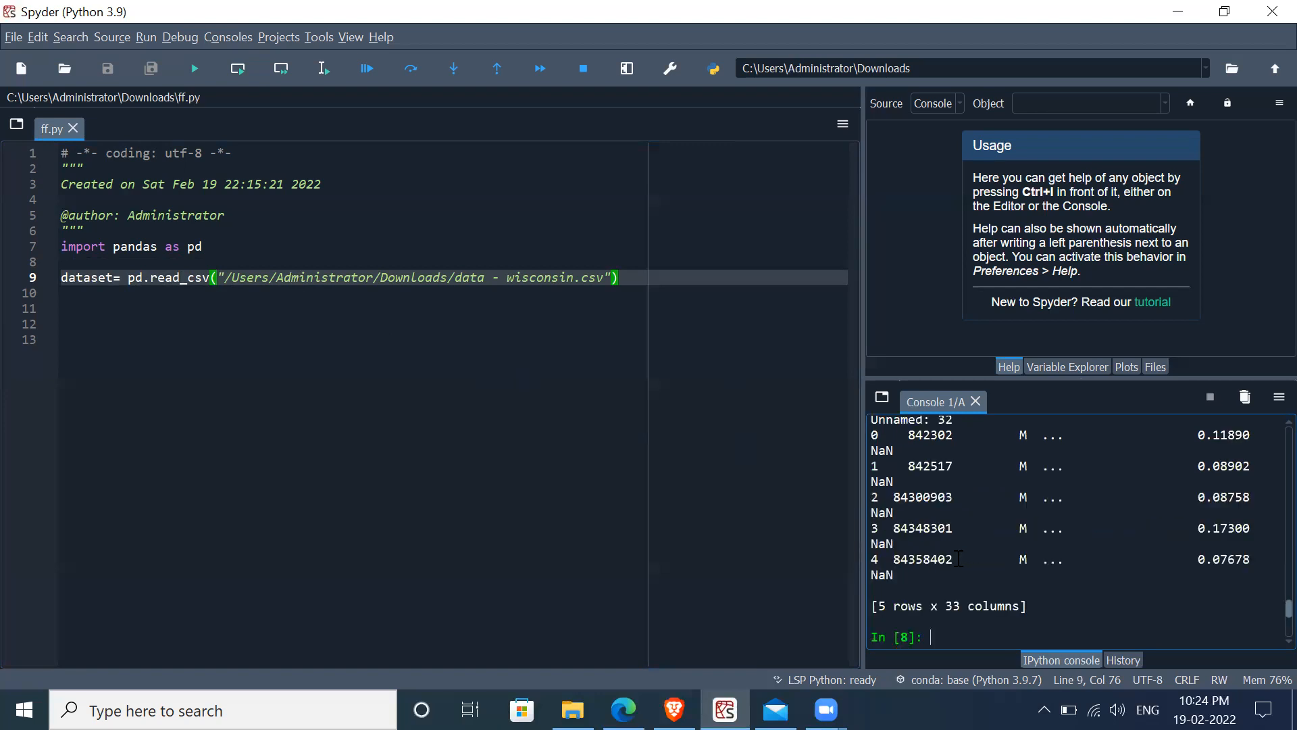
scroll(up, 3)
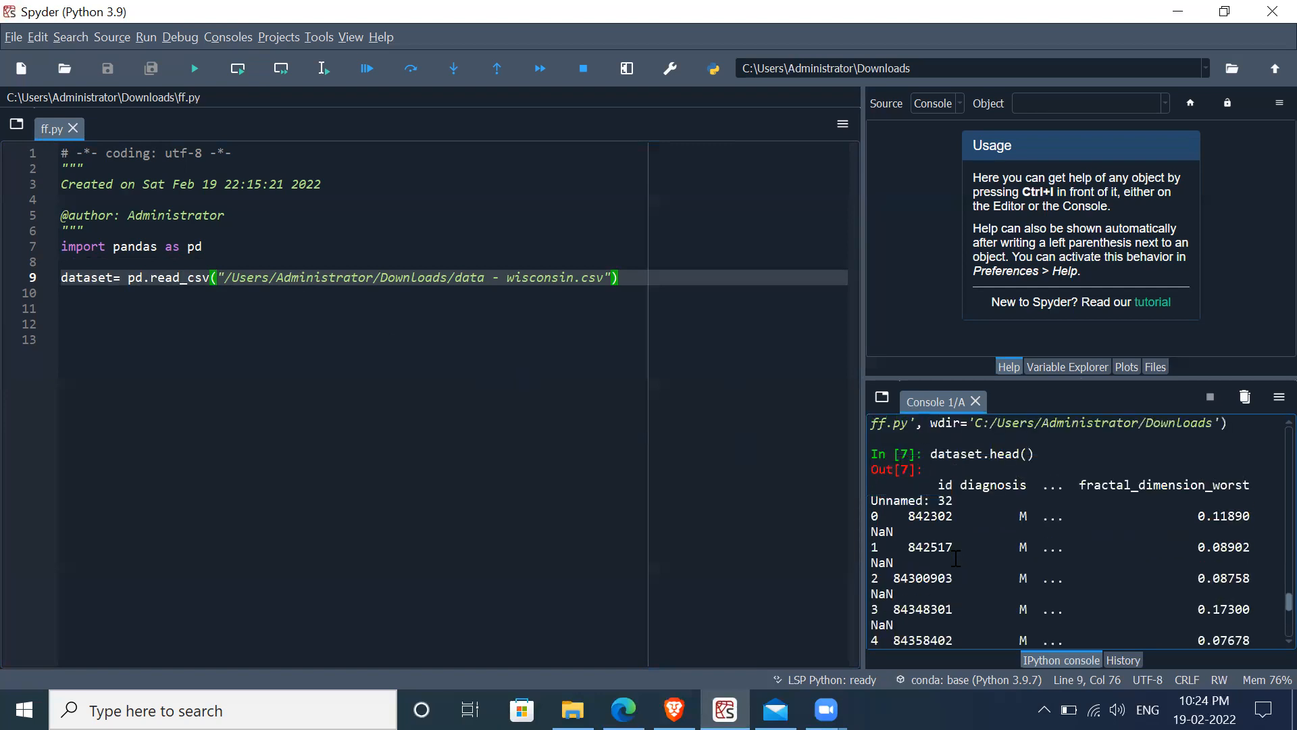
scroll(down, 3)
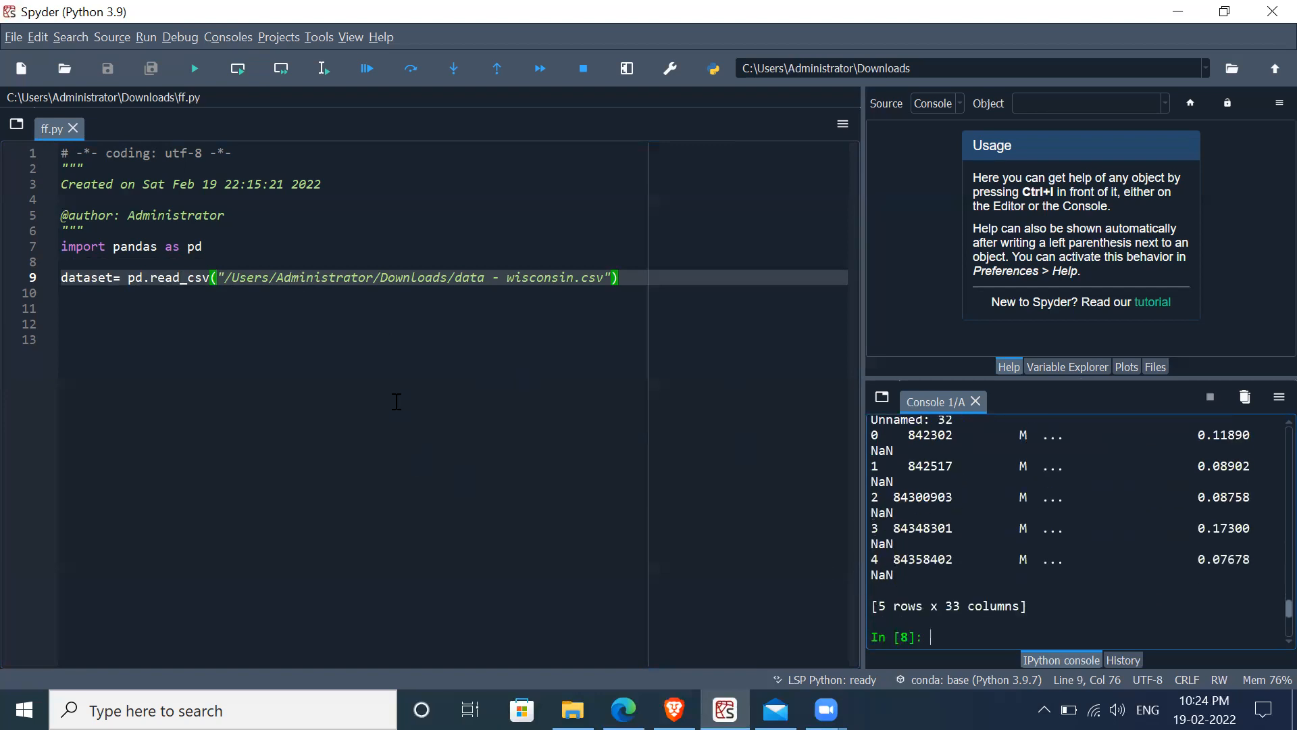
mouse_move(663, 291)
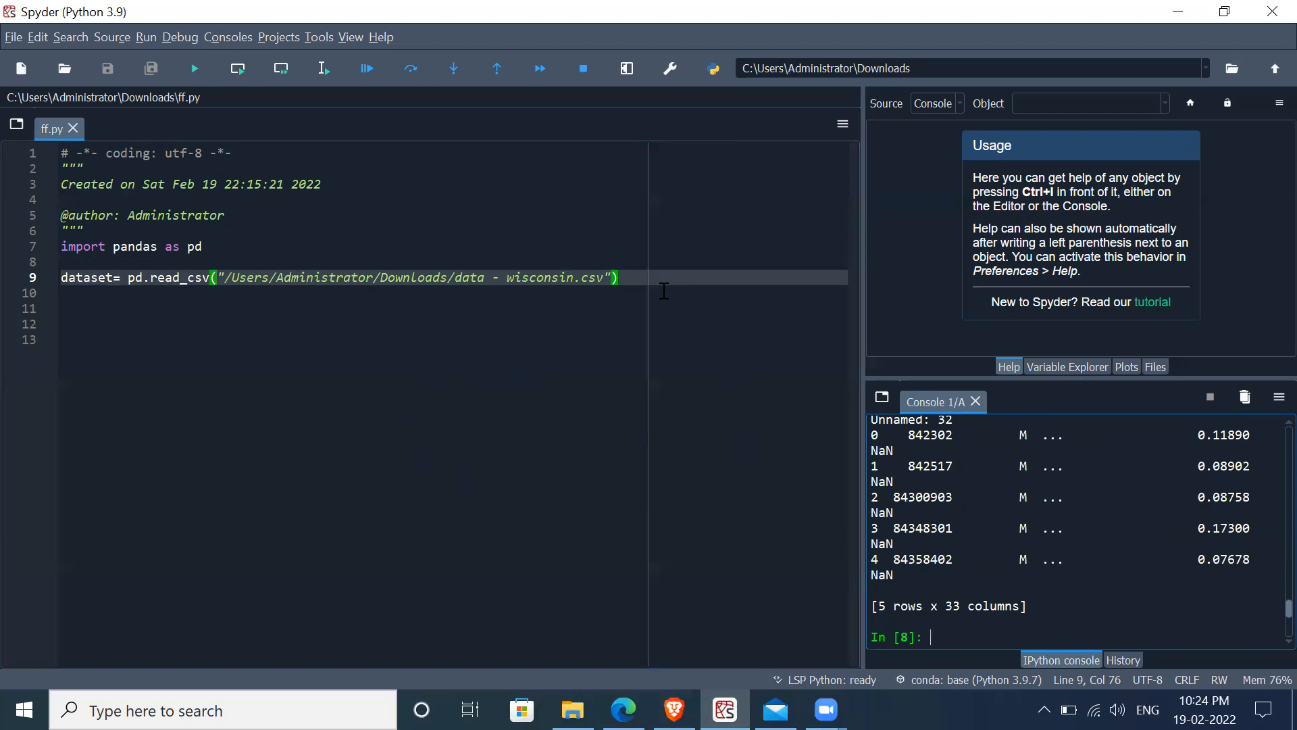